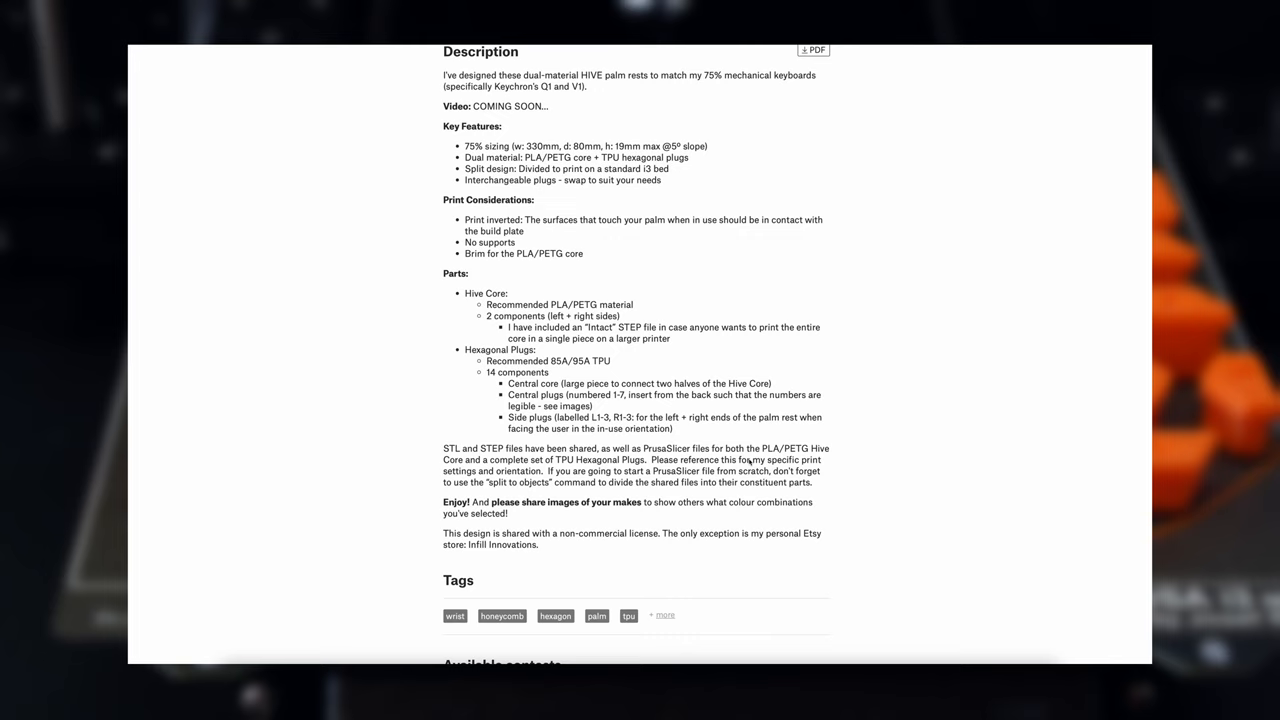
{"action": "scroll", "scroll_direction": "up", "scroll_amount": 3}
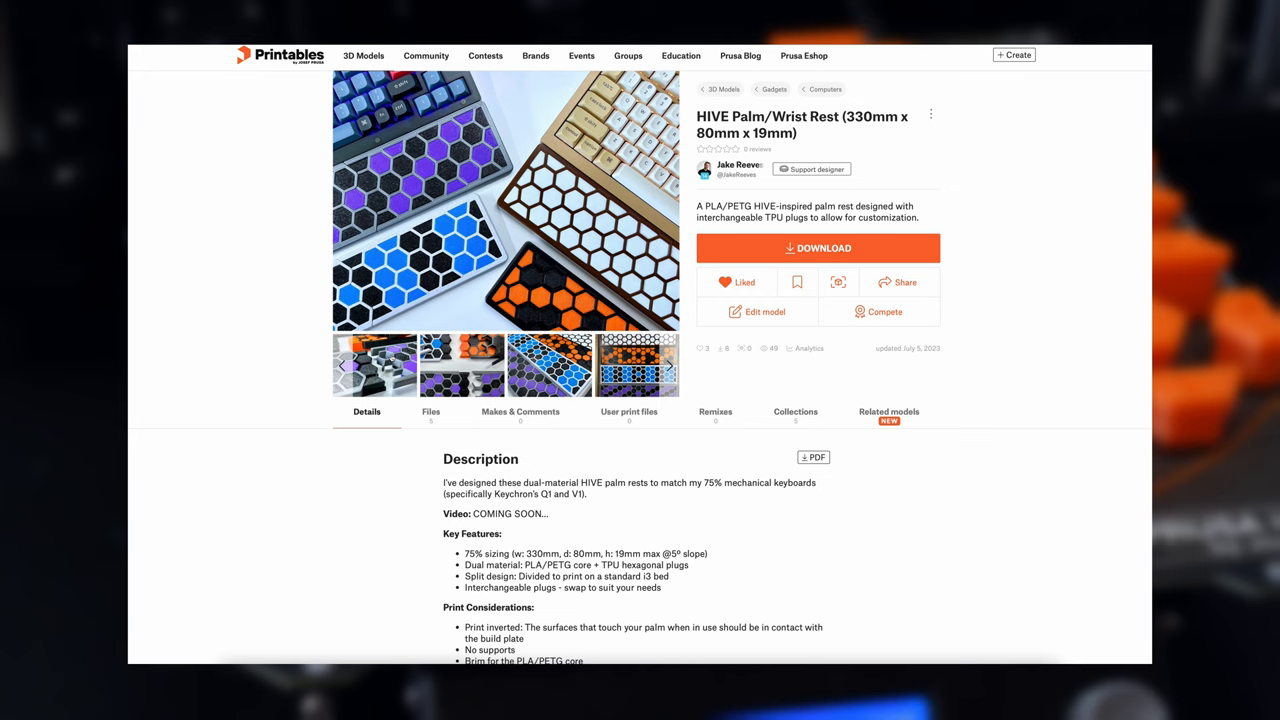